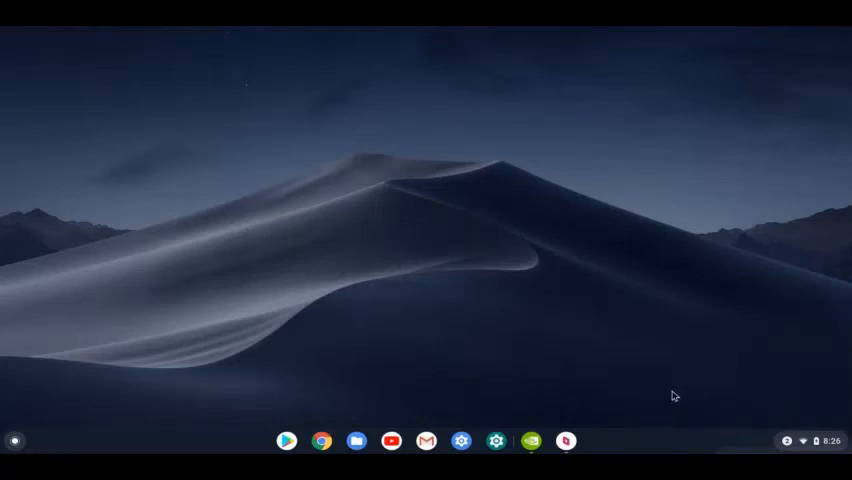
mouse_move(667, 397)
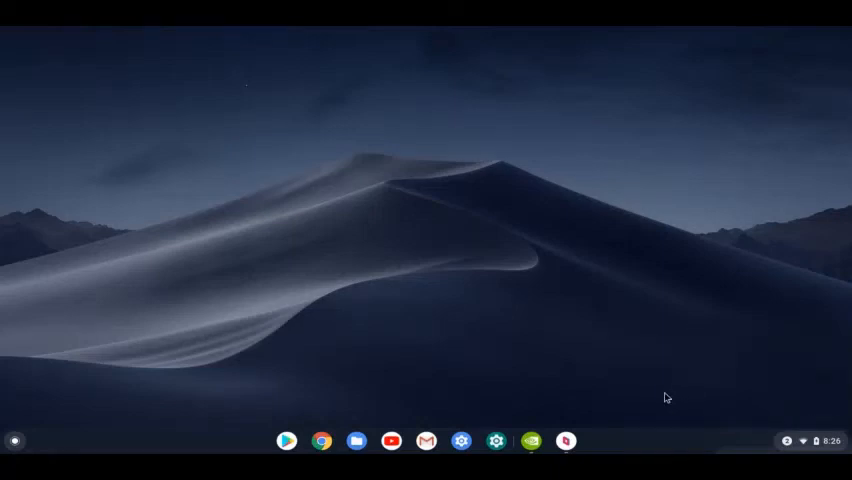
mouse_move(659, 394)
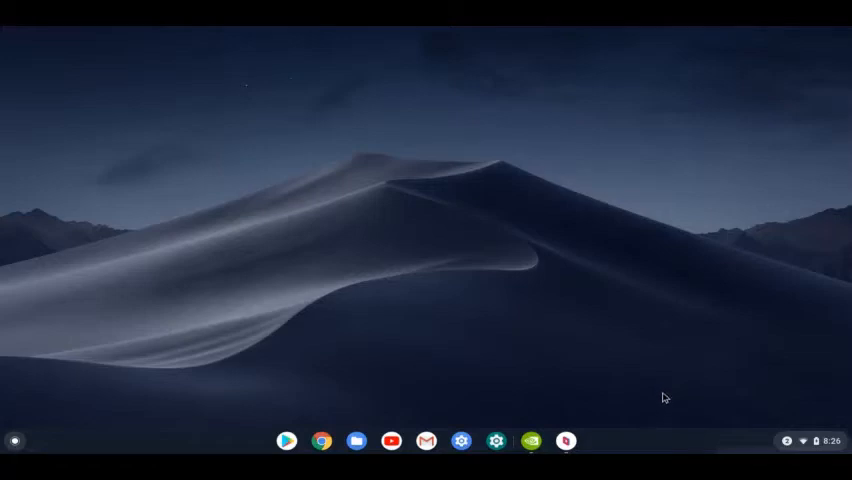
mouse_move(621, 392)
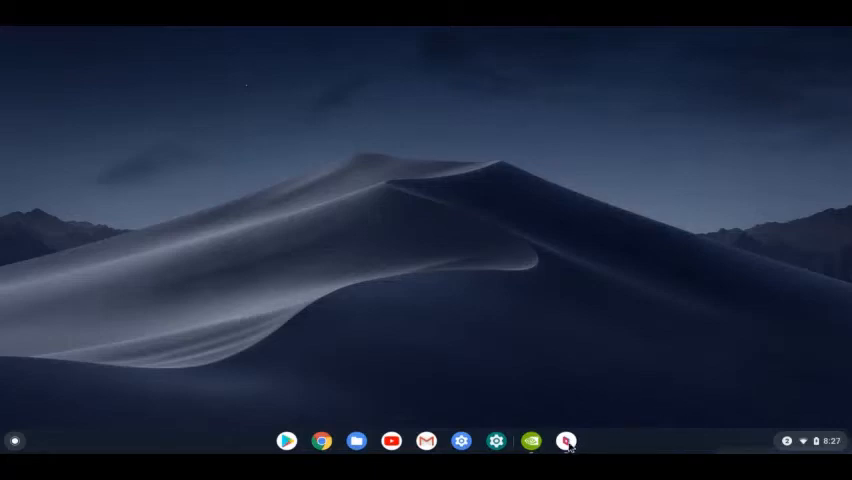
- Launch Parsec from the shelf, landing on its empty Computers page
click(565, 441)
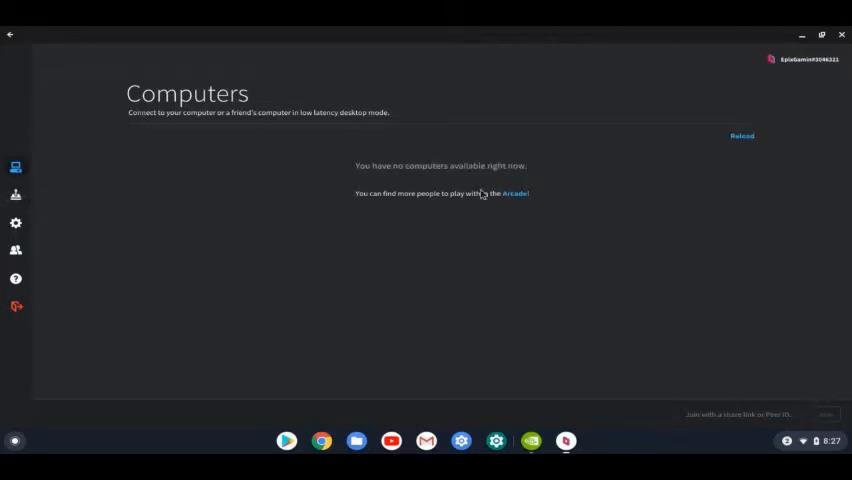
mouse_move(328, 168)
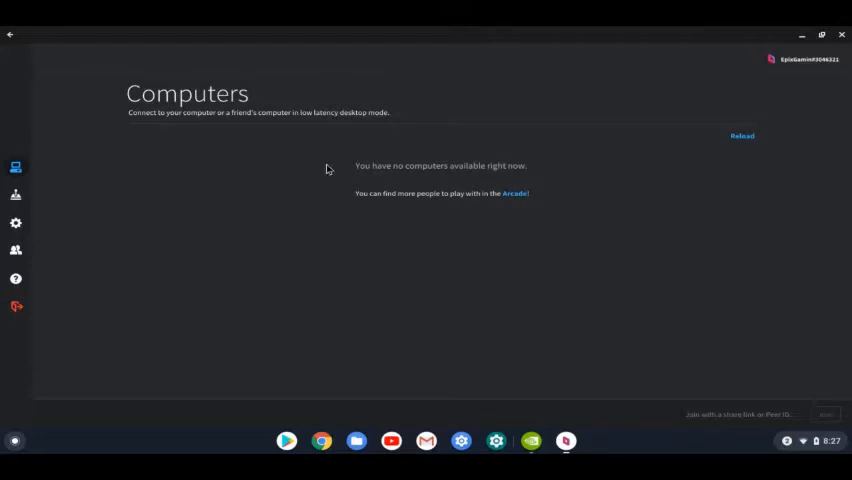
mouse_move(744, 428)
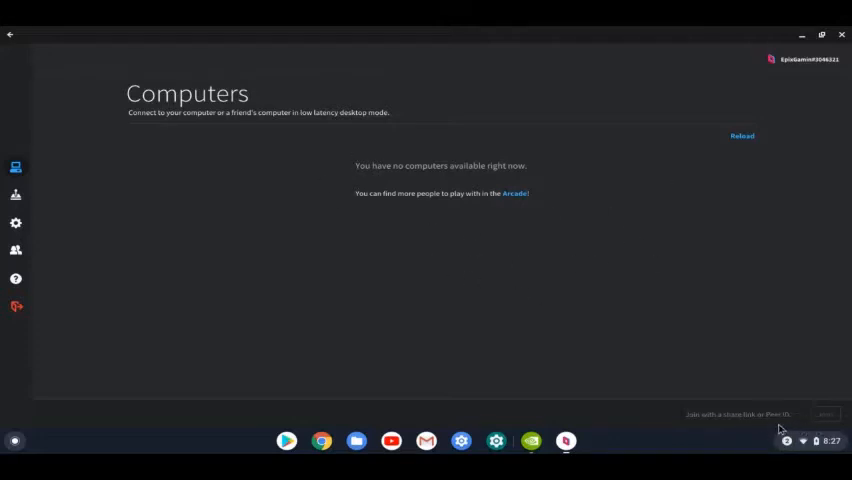
mouse_move(15, 195)
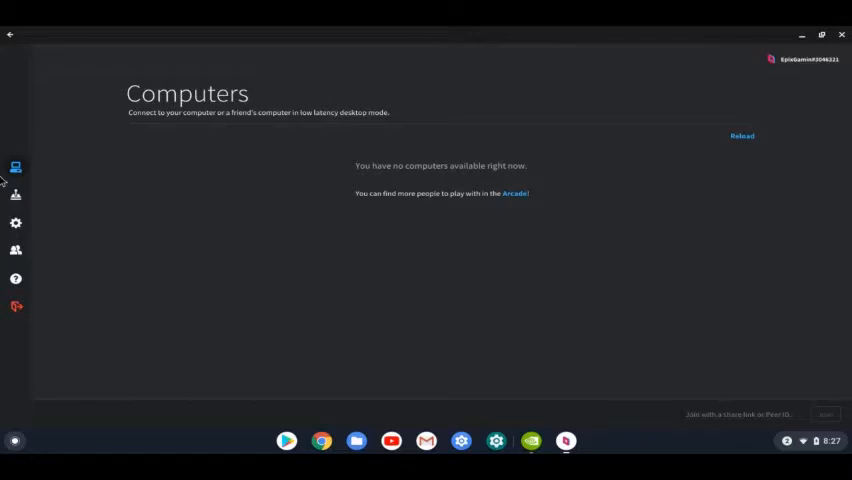
- Open Parsec's Arcade and scroll through the list of shared games
click(15, 194)
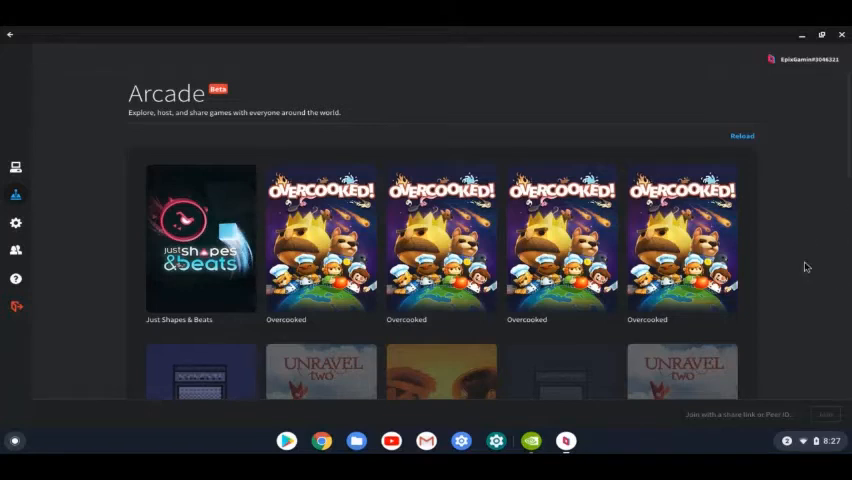
scroll(down, 3)
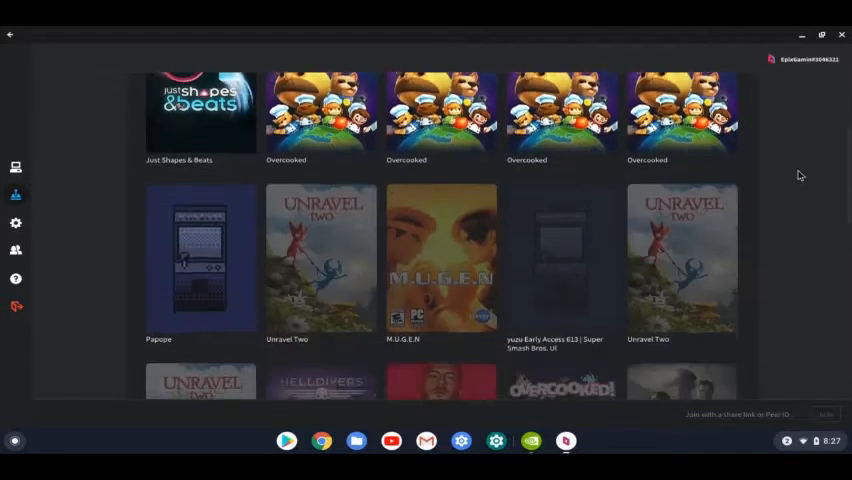
scroll(down, 3)
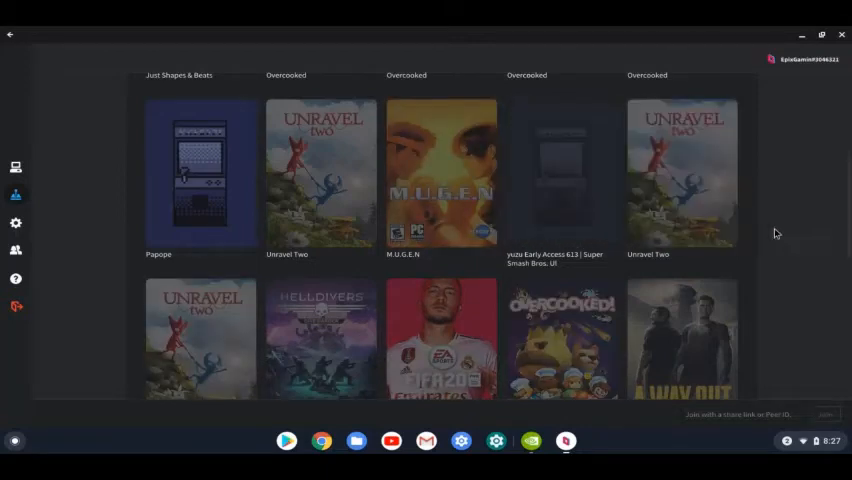
scroll(down, 3)
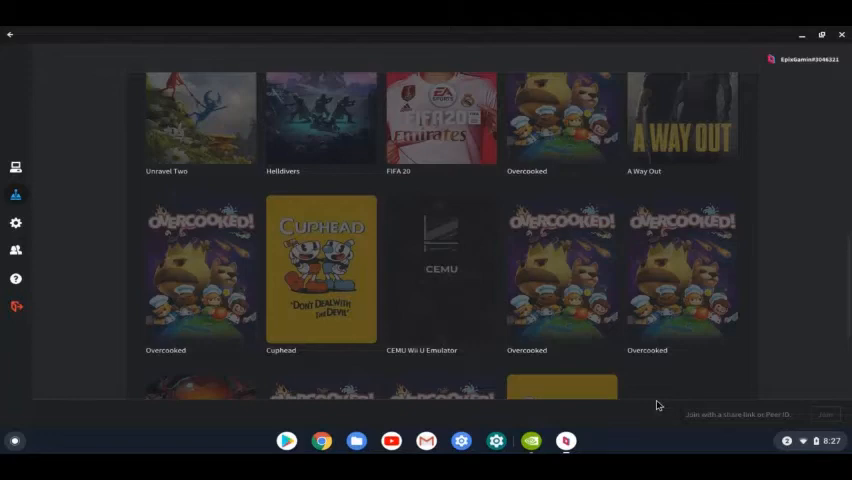
mouse_move(799, 334)
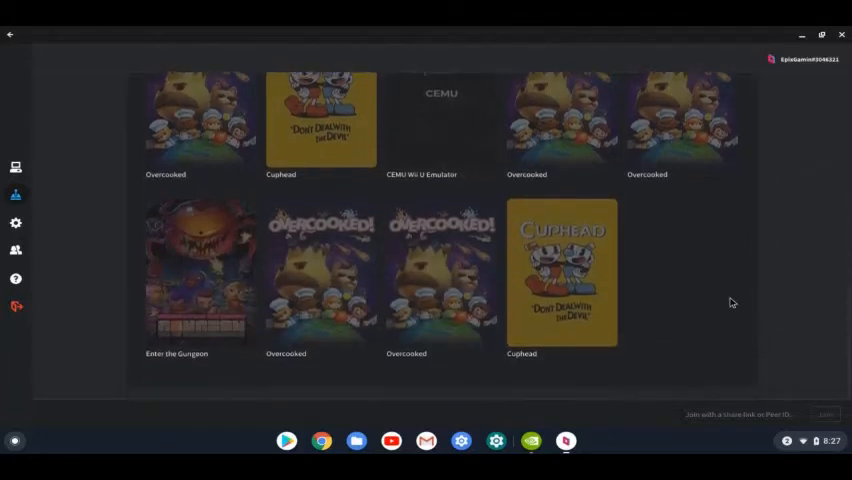
scroll(up, 3)
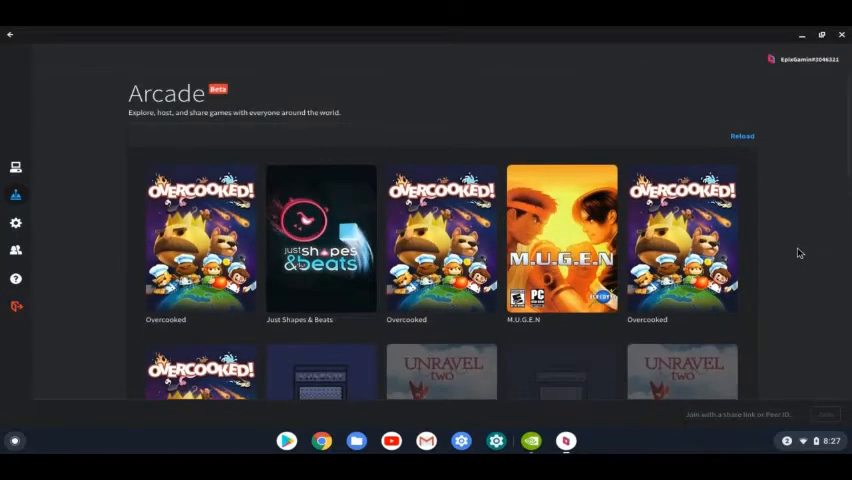
- Reload the Arcade game list and scroll through the refreshed results
click(742, 135)
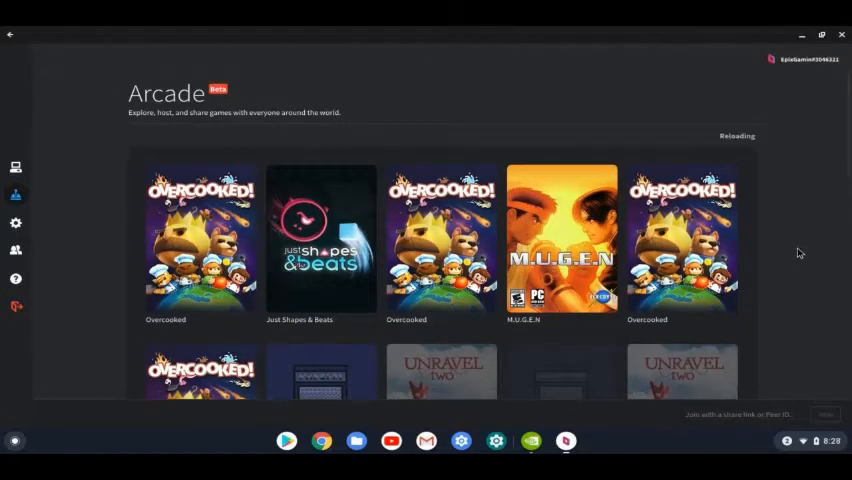
scroll(down, 3)
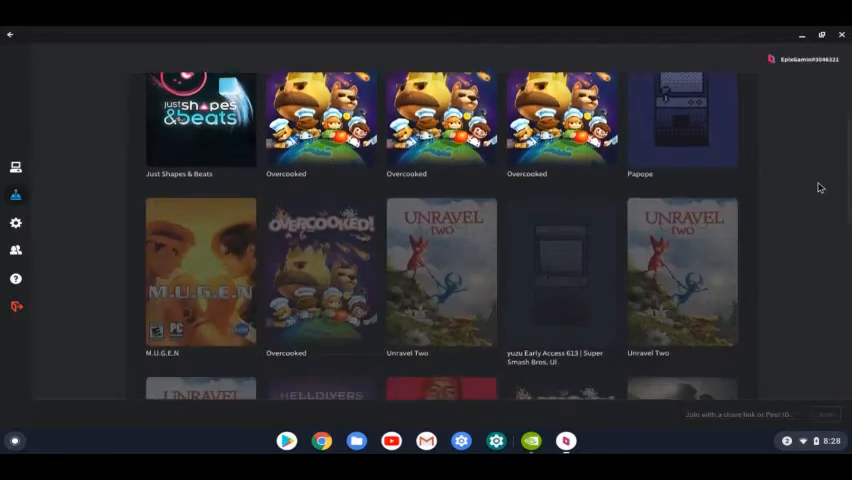
scroll(down, 3)
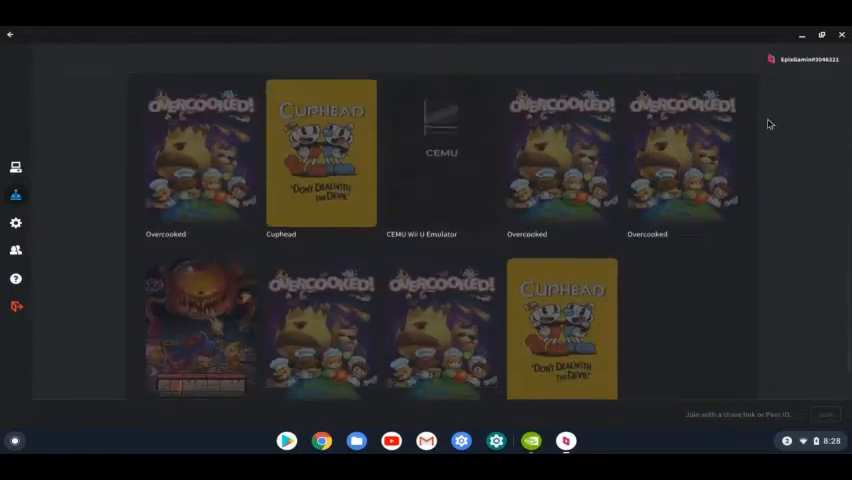
scroll(down, 3)
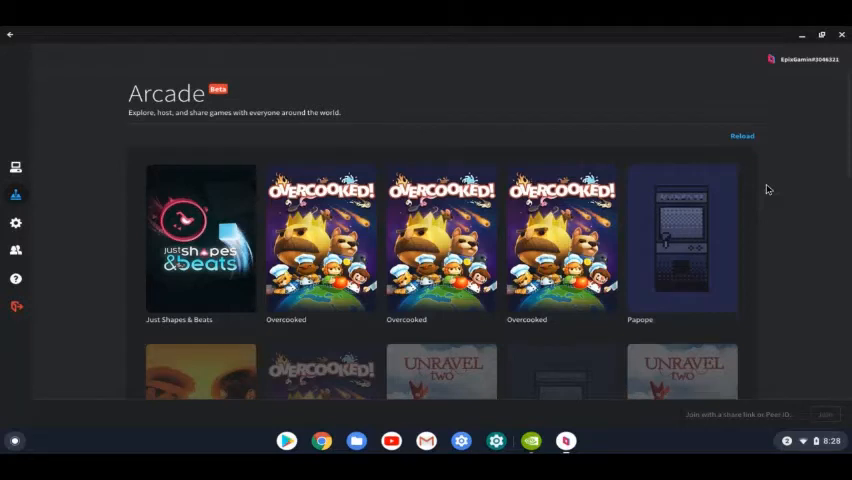
click(742, 135)
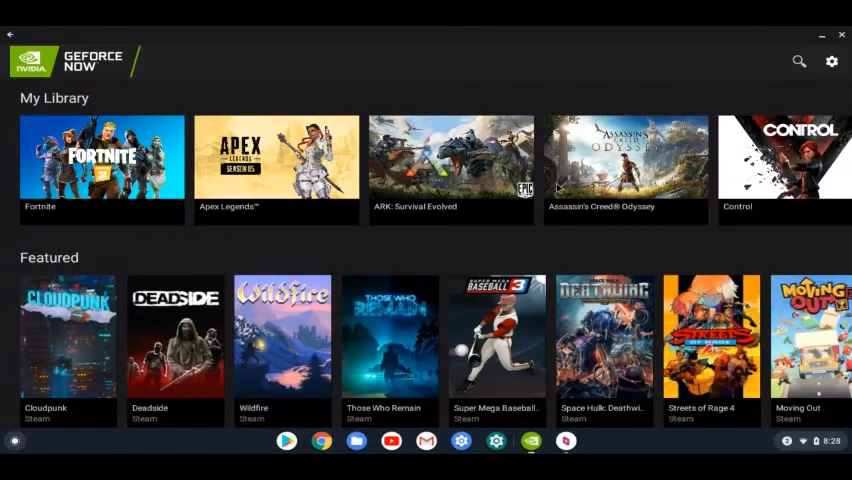
mouse_move(832, 61)
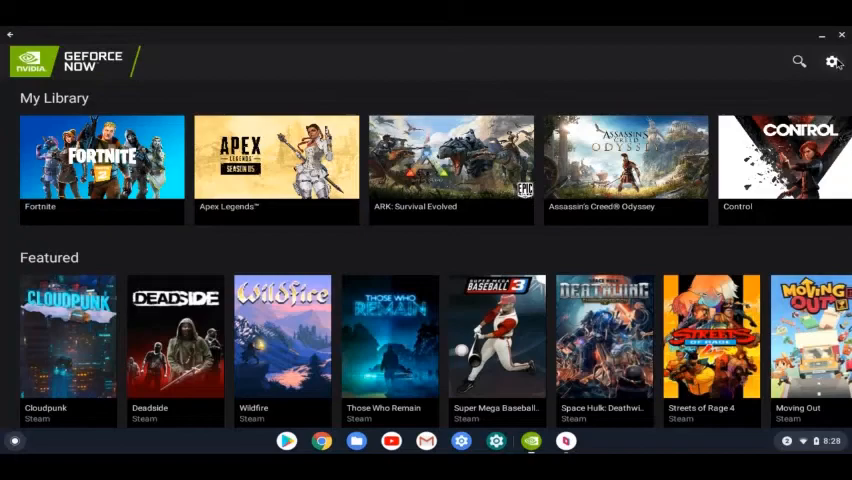
- Open GeForce NOW's membership settings page, showing service location US West 2
click(832, 61)
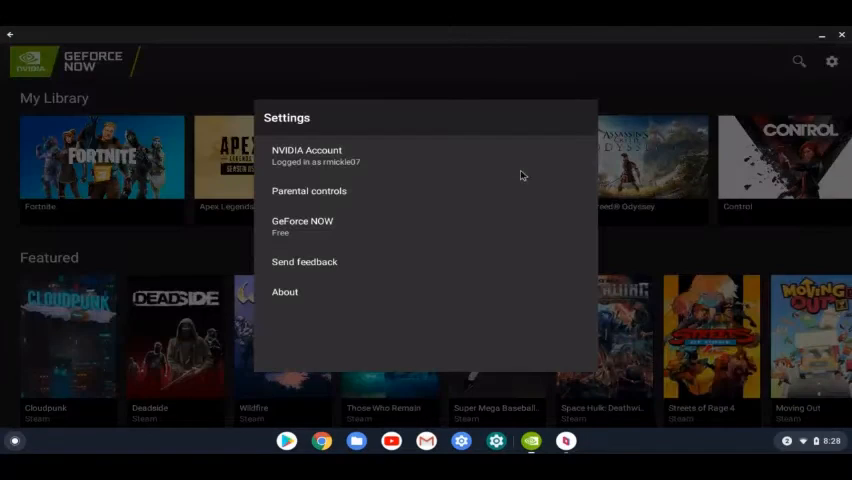
click(520, 175)
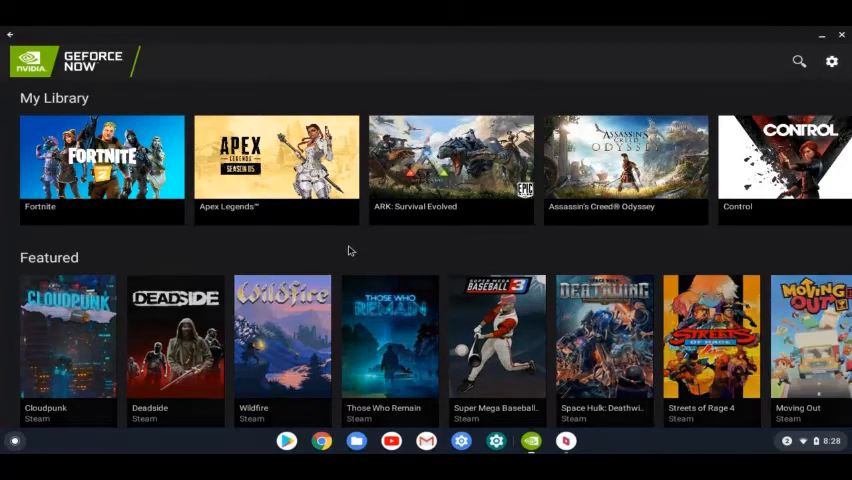
click(832, 61)
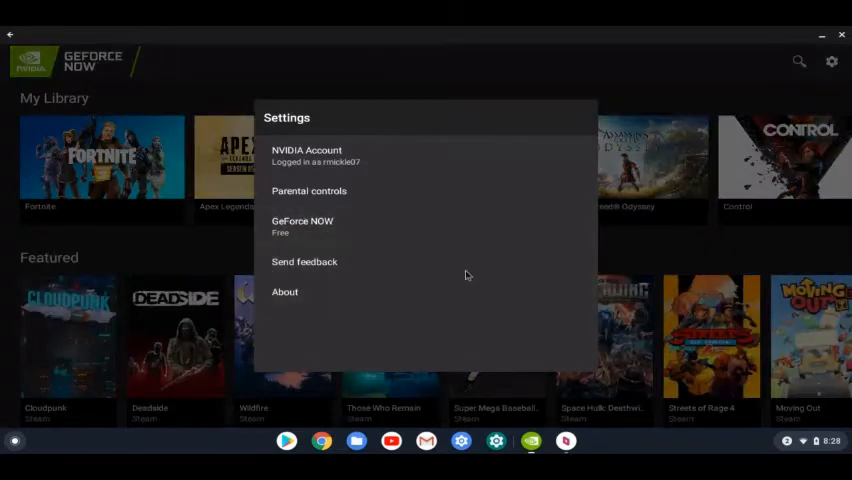
click(302, 226)
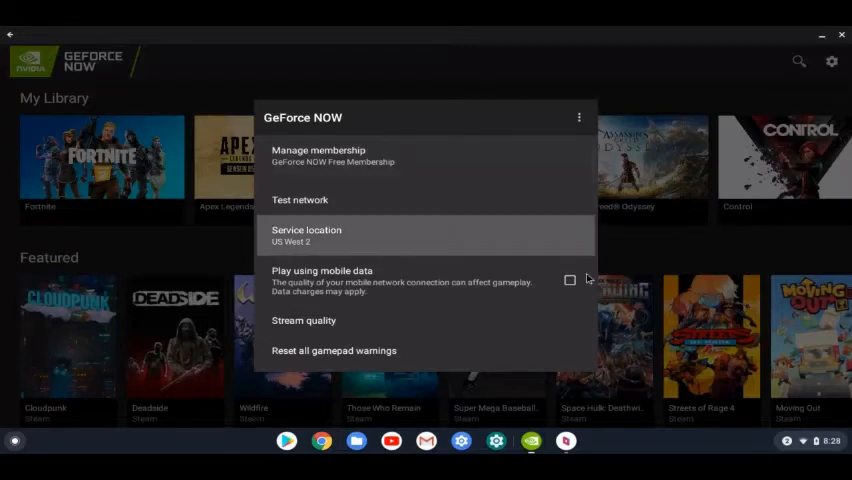
- Keep US West 2 as the GeForce NOW service location and close settings
click(307, 235)
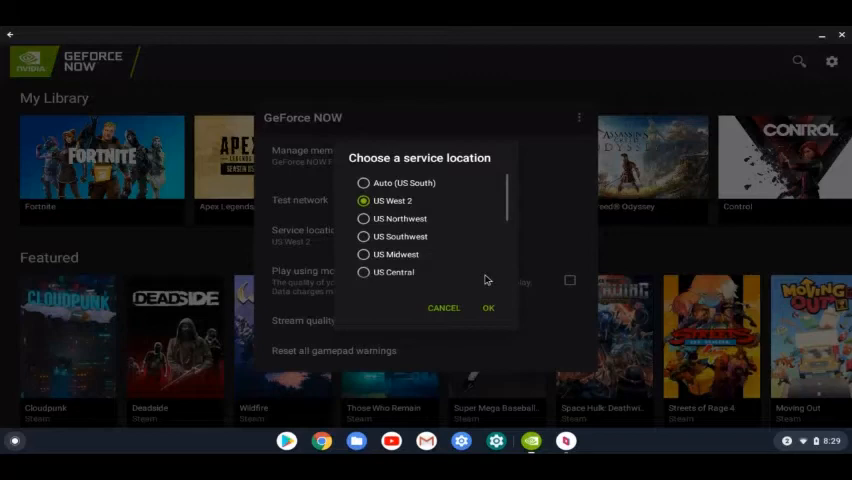
click(488, 308)
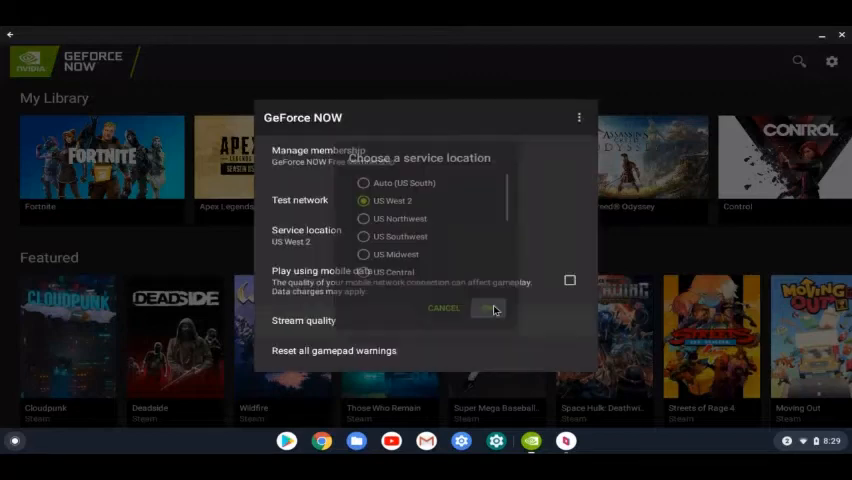
click(490, 308)
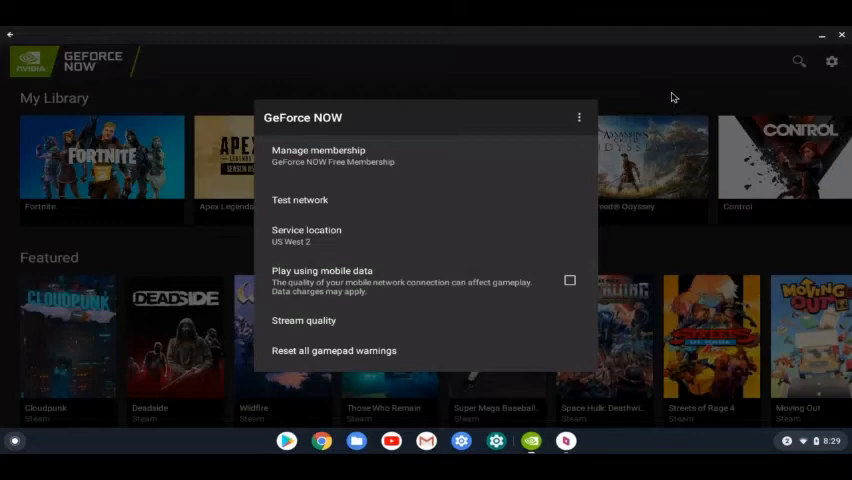
click(245, 252)
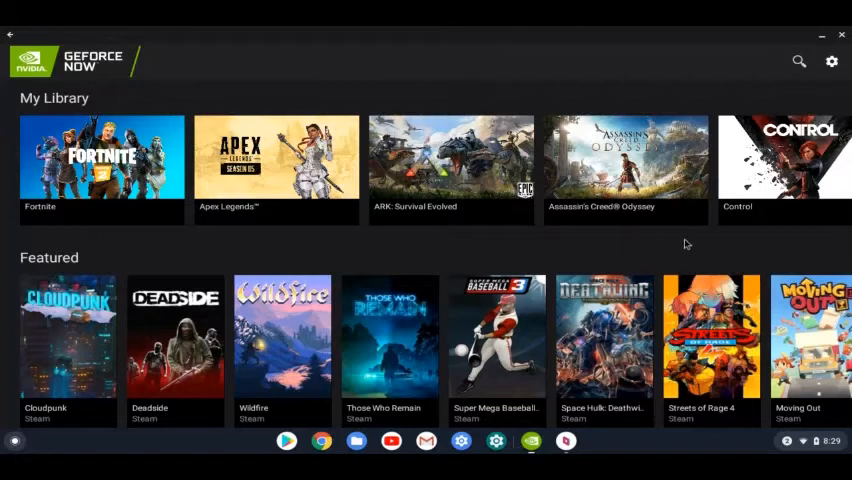
scroll(right, 3)
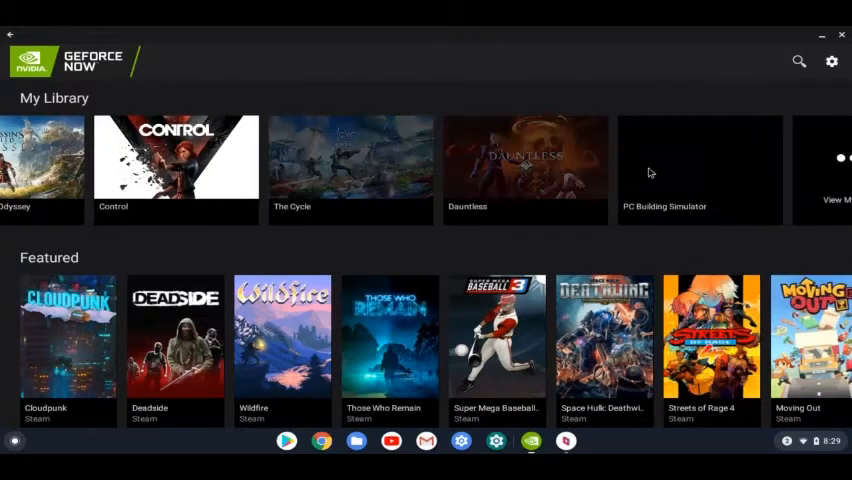
scroll(left, 3)
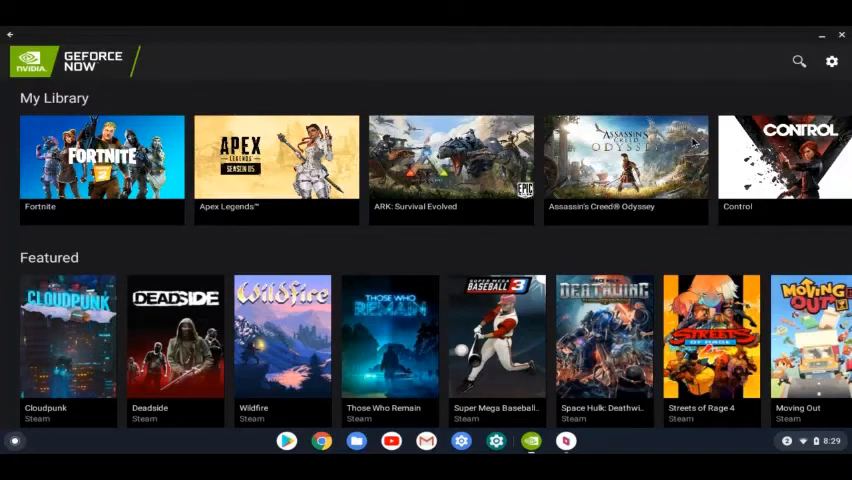
scroll(right, 3)
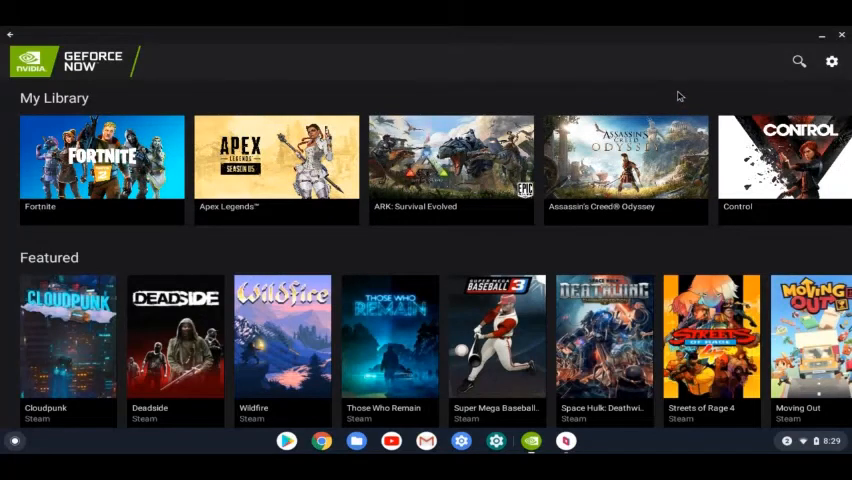
mouse_move(671, 90)
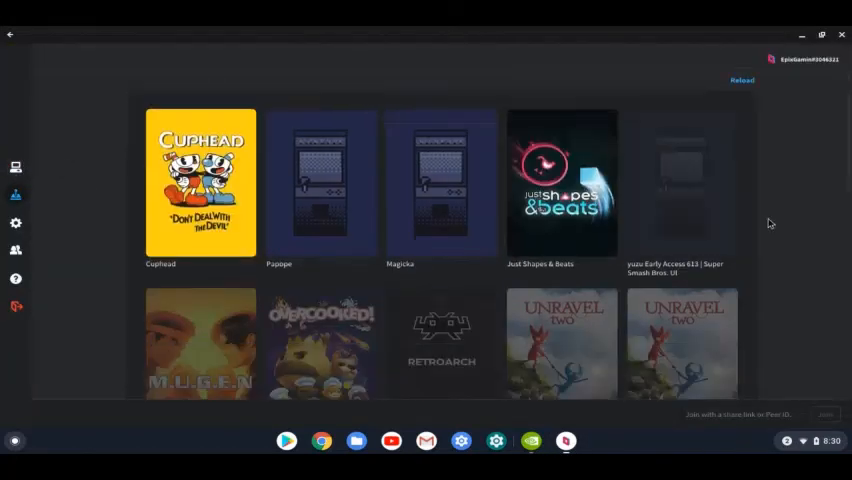
- Scroll Parsec's Arcade grid showing Overcooked, Just Shapes & Beats and others
scroll(down, 3)
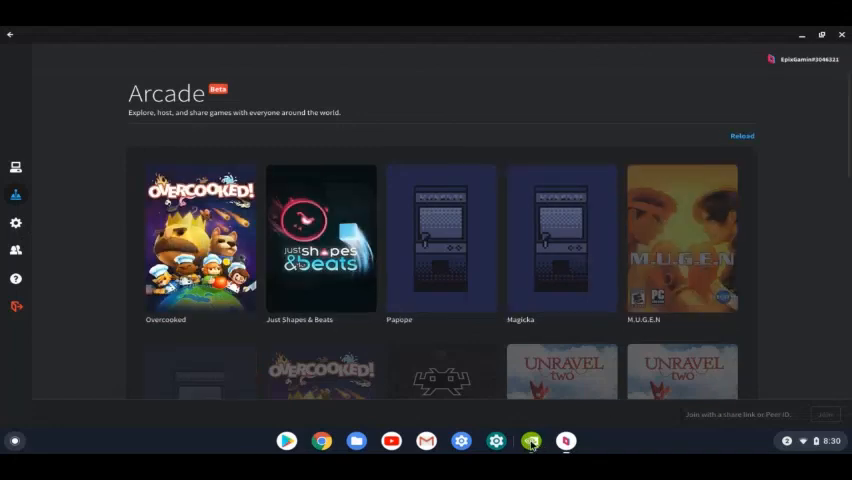
- Bring GeForce NOW's library to the front and open the Chrome OS quick settings
click(531, 440)
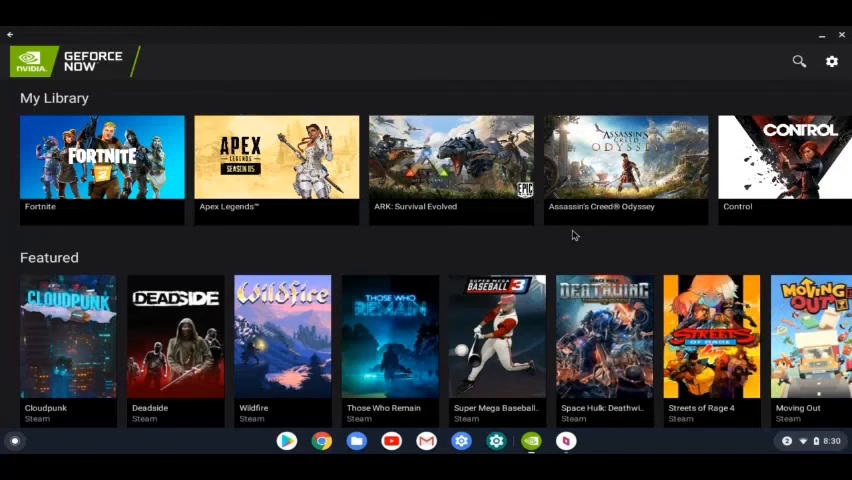
mouse_move(807, 447)
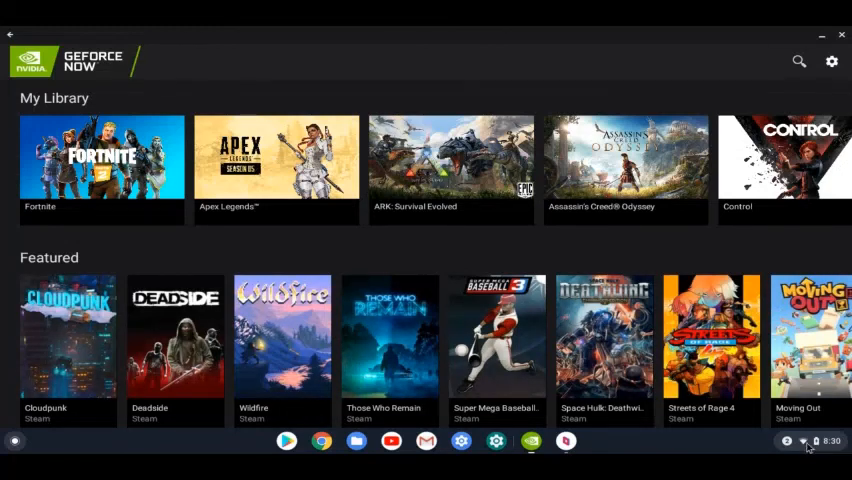
click(805, 440)
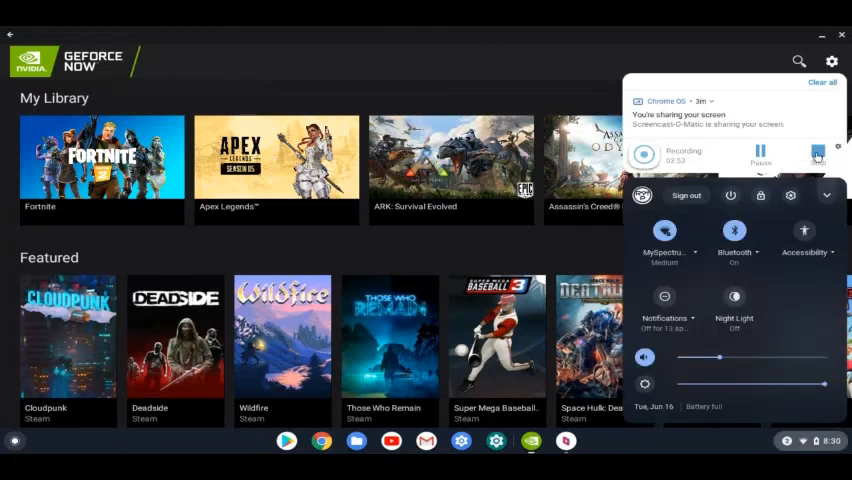